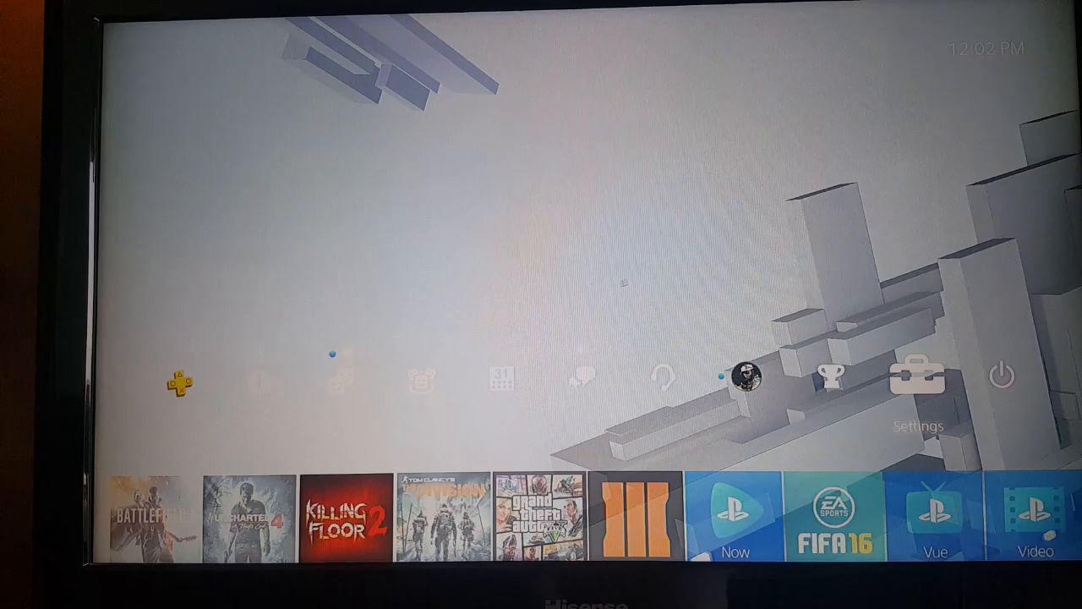
Step: Open the PS4 Set Up Internet Connection screen for a LAN cable connection
click(913, 376)
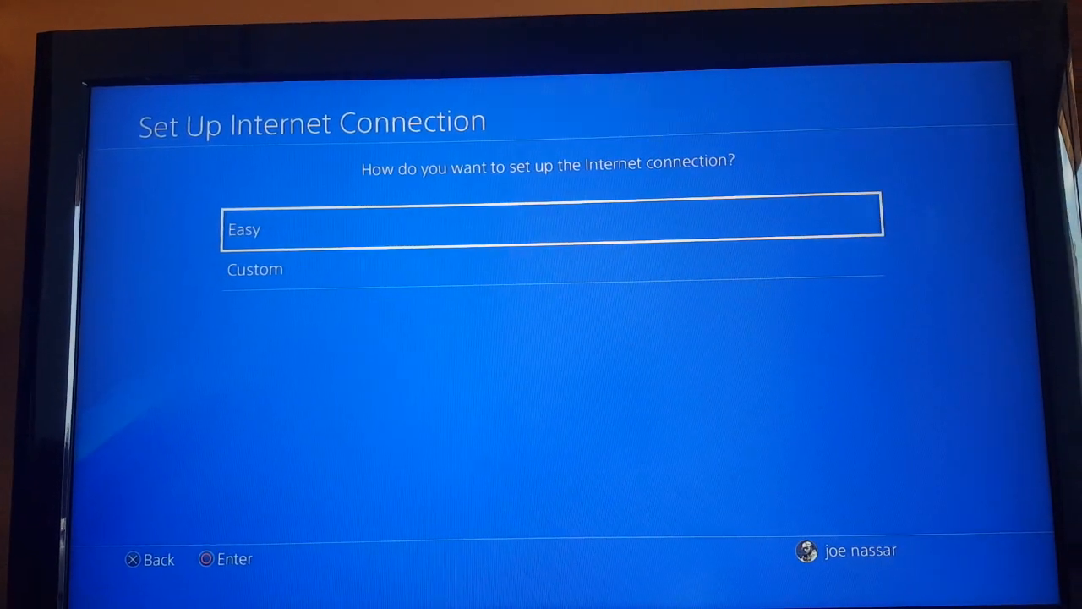
Step: Choose Custom setup and enter a manual MTU of 1492, then continue
click(550, 229)
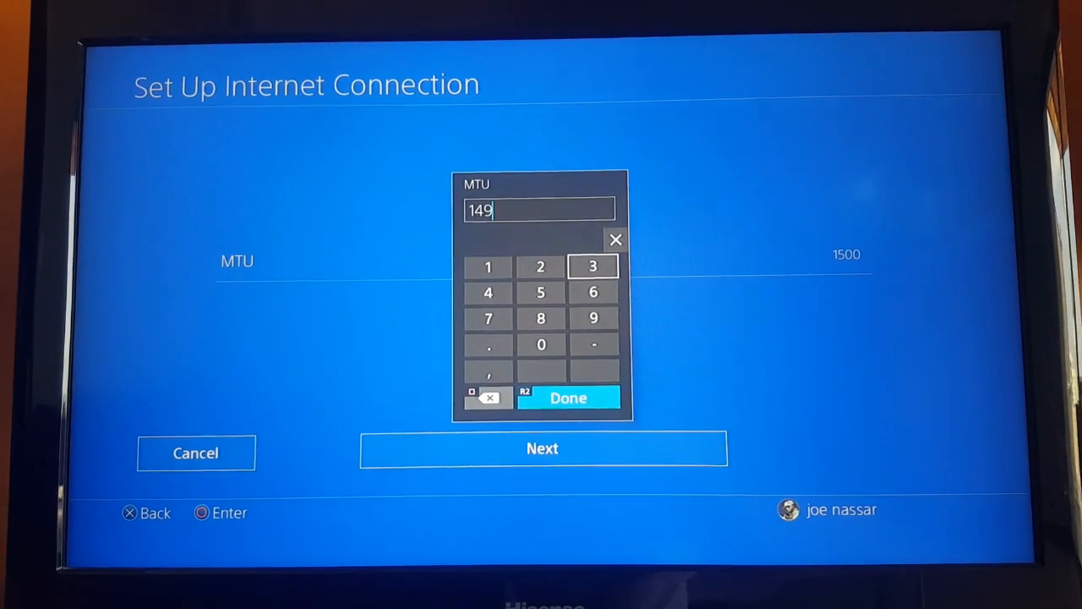
click(568, 397)
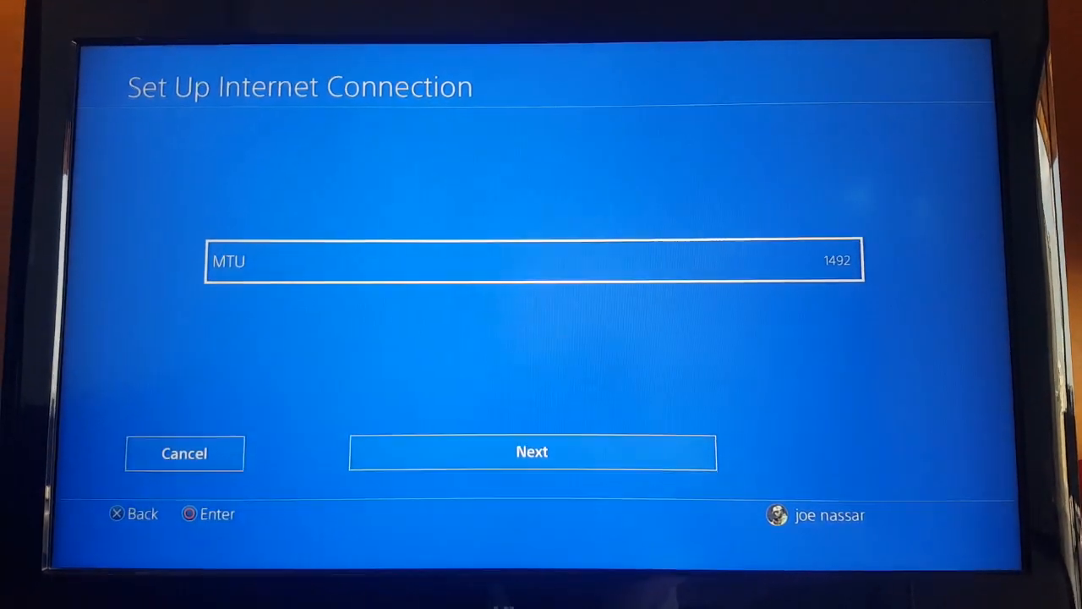
click(532, 452)
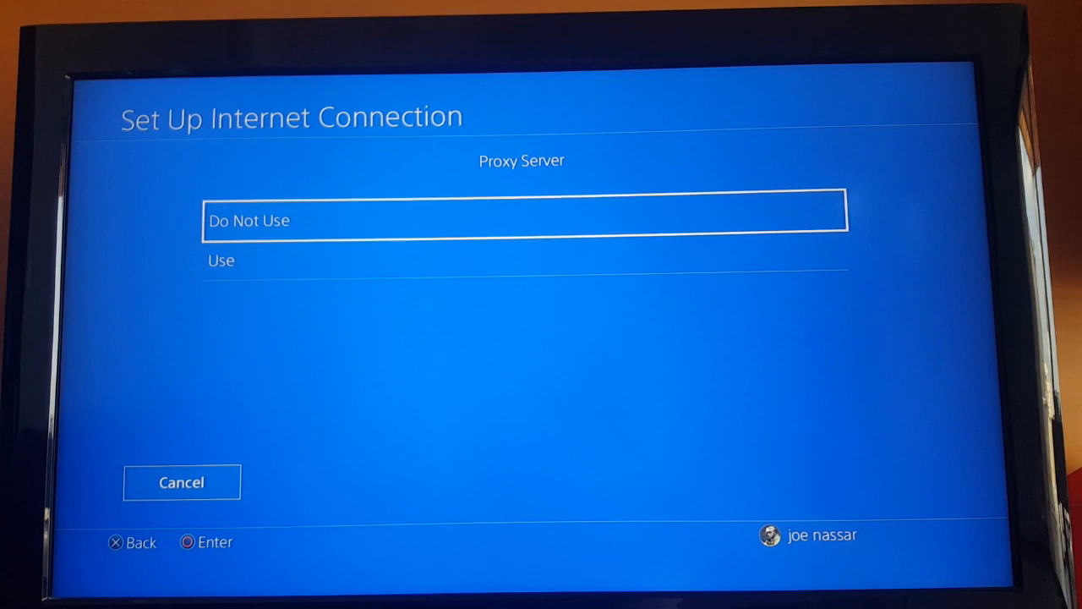
click(524, 220)
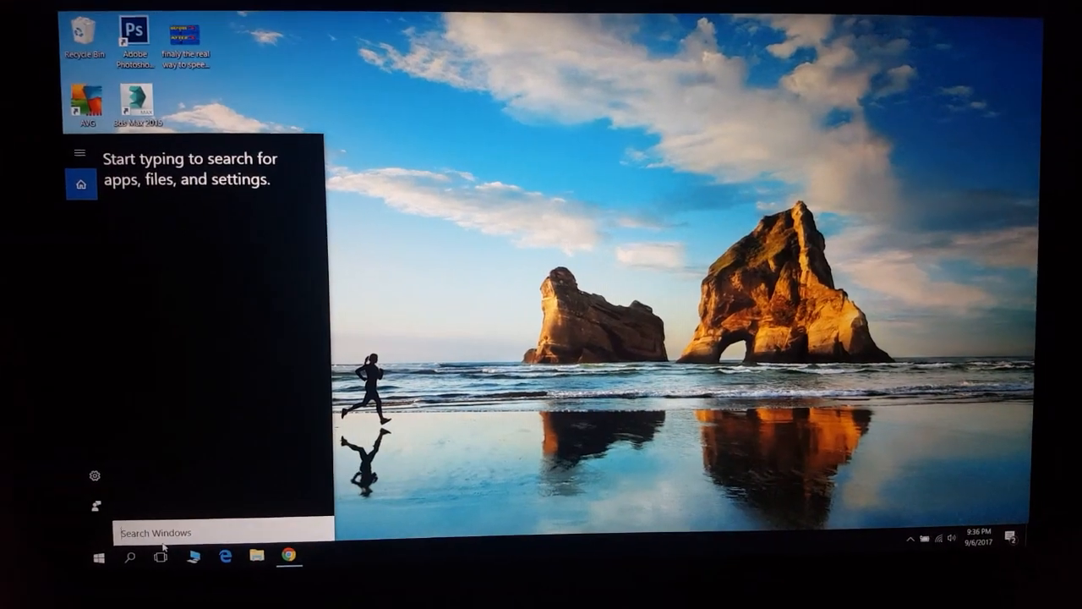
Step: Search Windows for 'cmd' and launch Command Prompt
text(cmd)
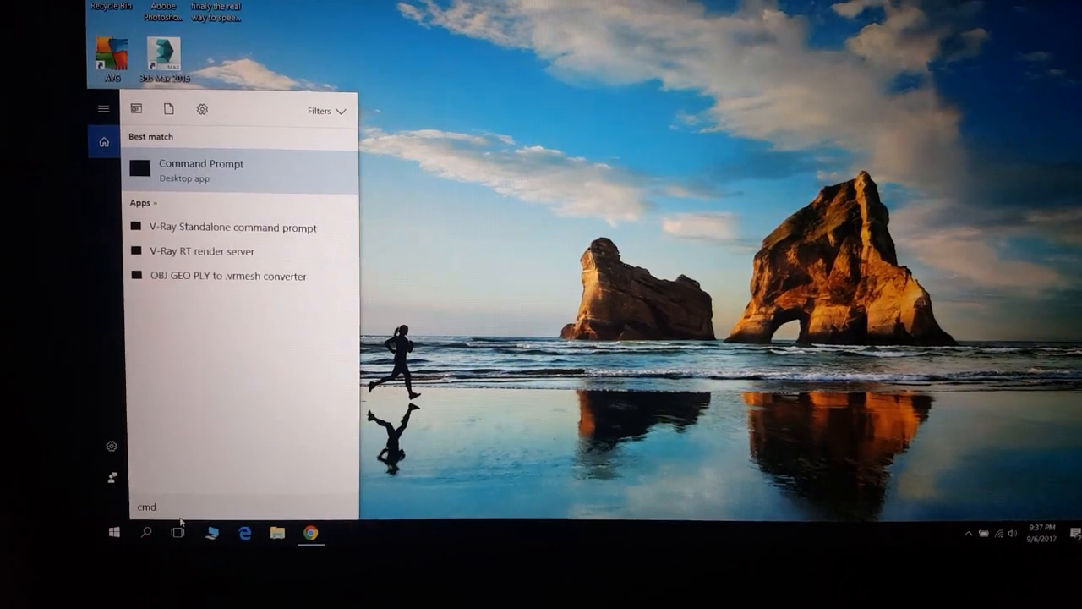
click(201, 169)
text(ipconfig)
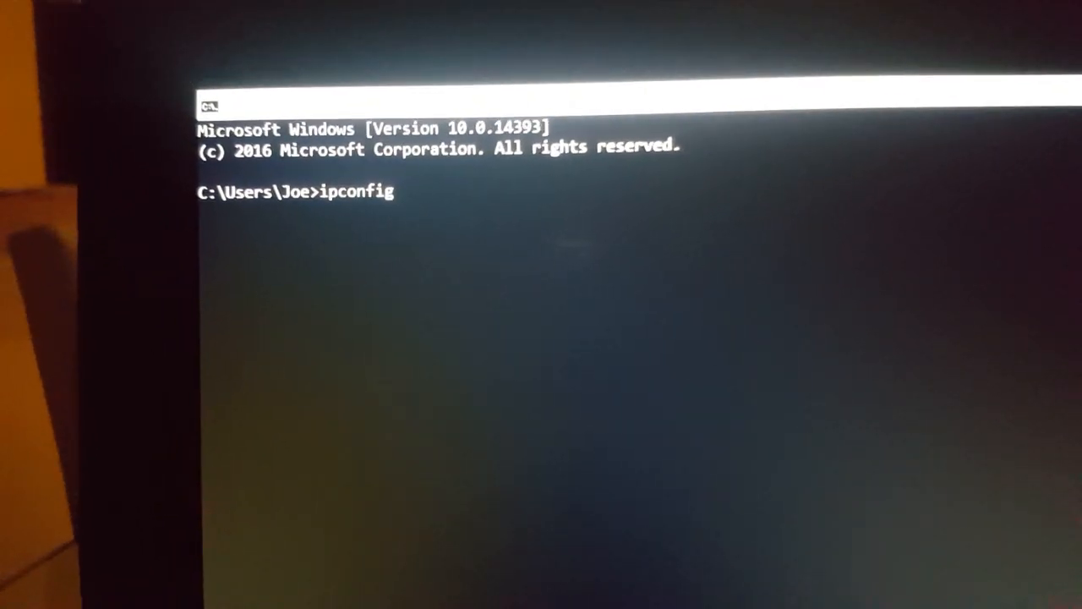
Step: Run ipconfig and scroll through the adapter details showing gateway 192.168.0.1
key(Enter)
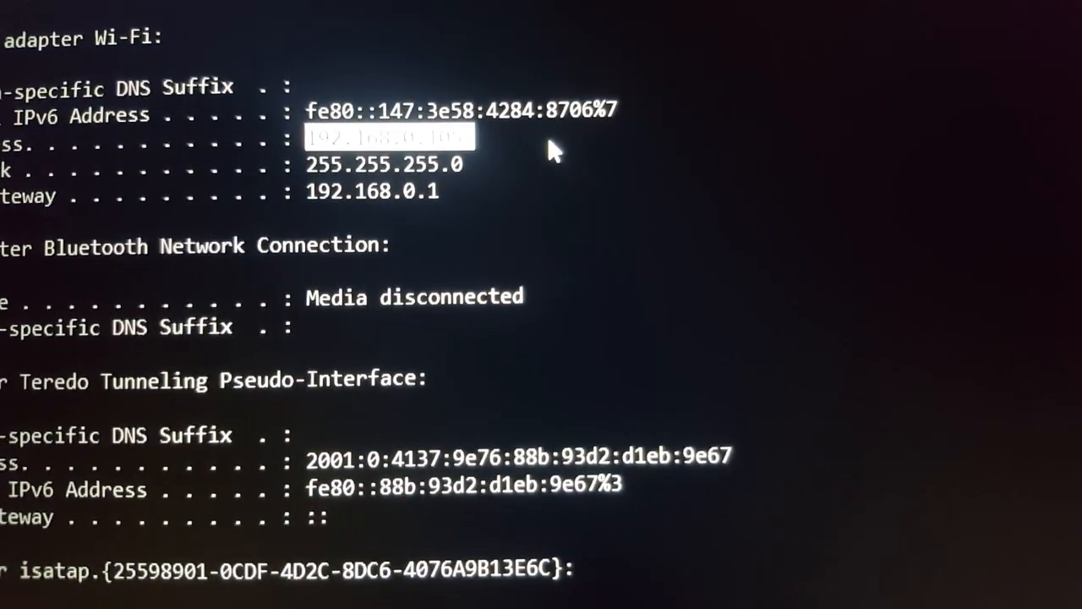
scroll(down, 3)
text(tracert)
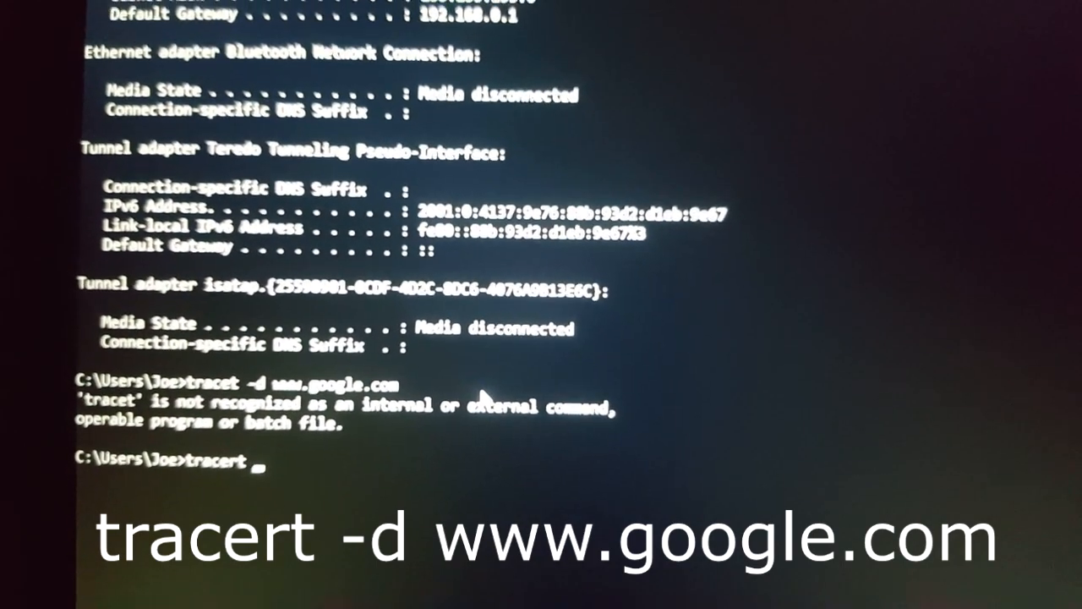
Step: Run 'tracert -d google.com' to trace the route to google.com
text(-d)
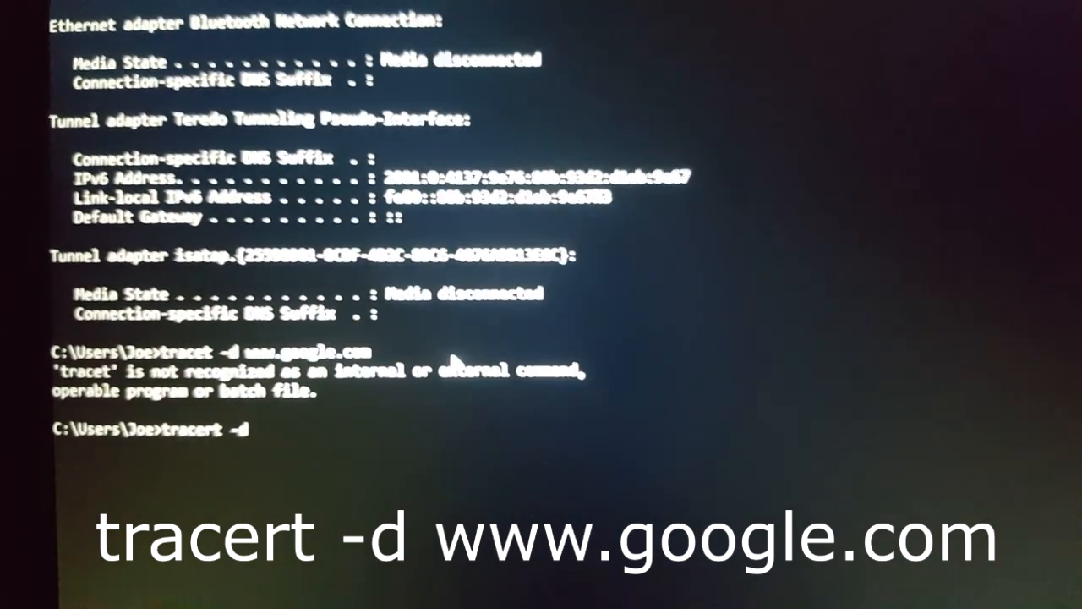
text(google.com)
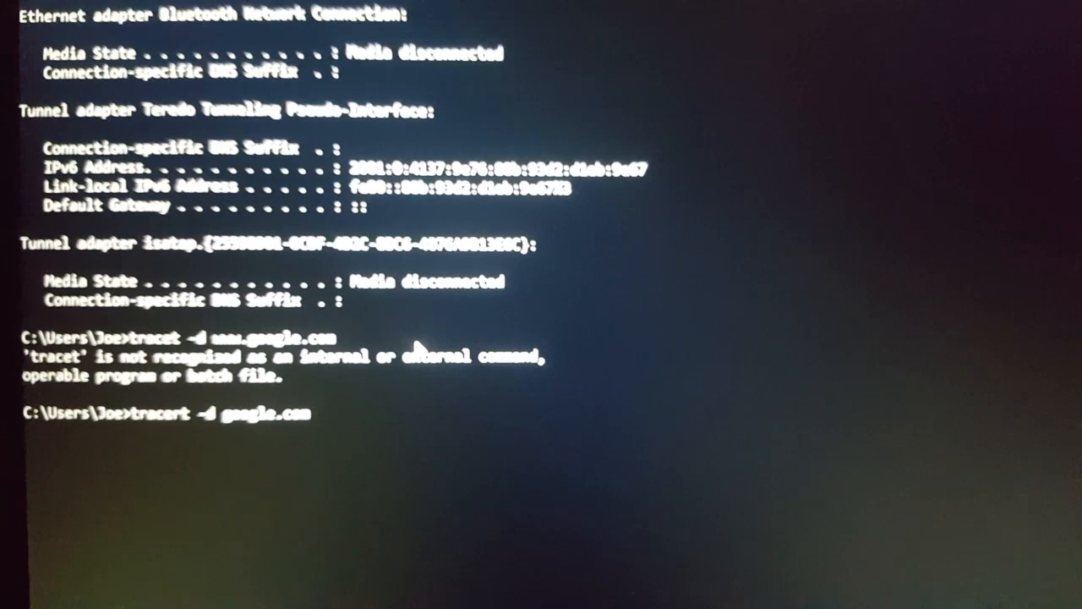
key(enter)
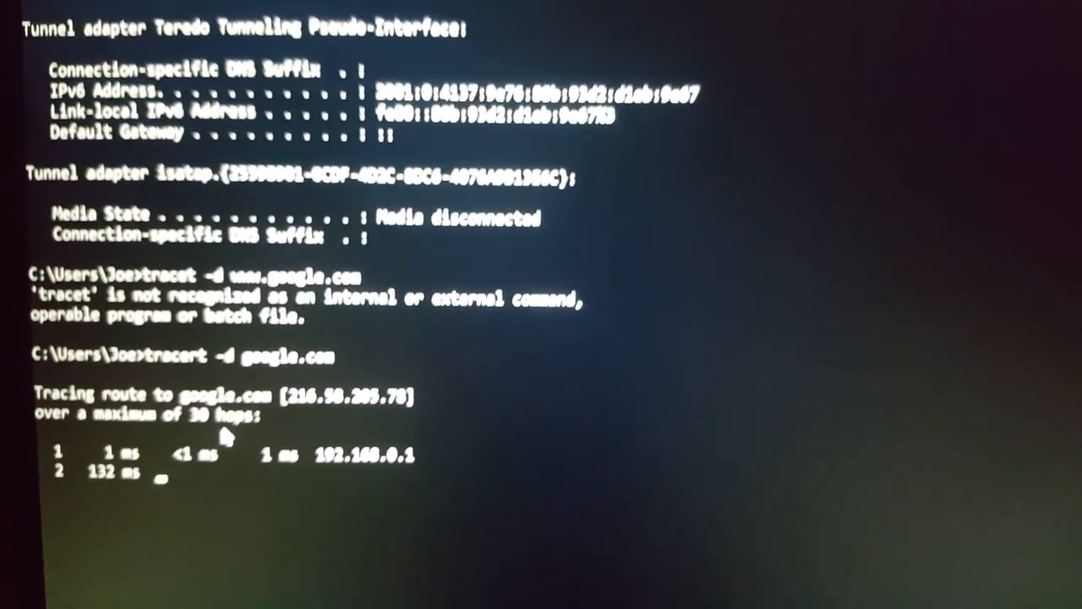